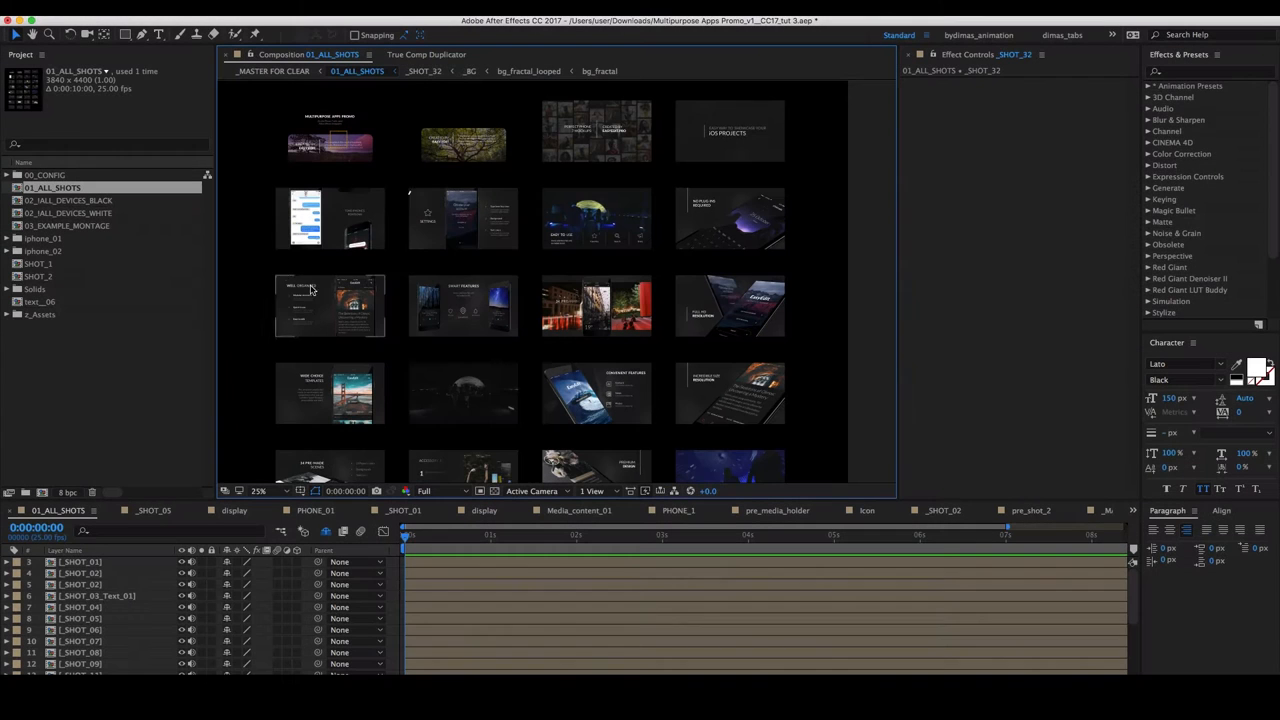
Pick a template shot, open 03_EXAMPLE_MONTAGE and scrub its timeline forward
left_click(463, 218)
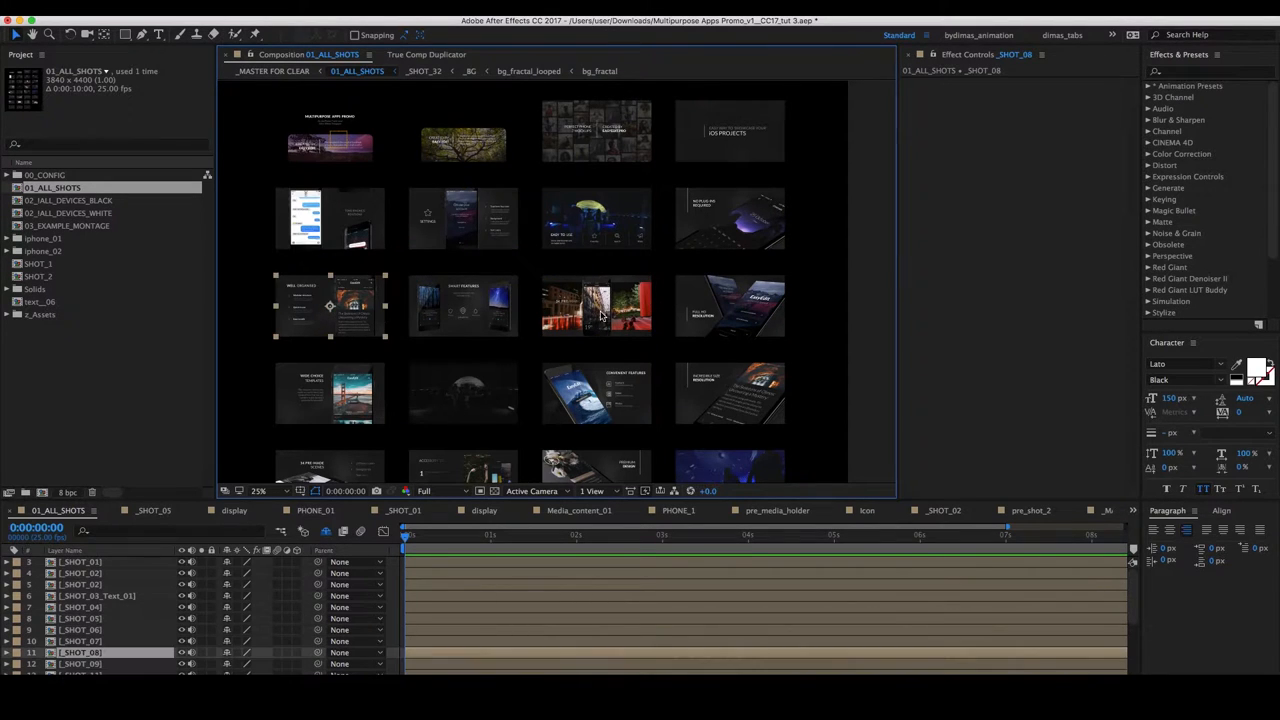
mouse_move(30, 245)
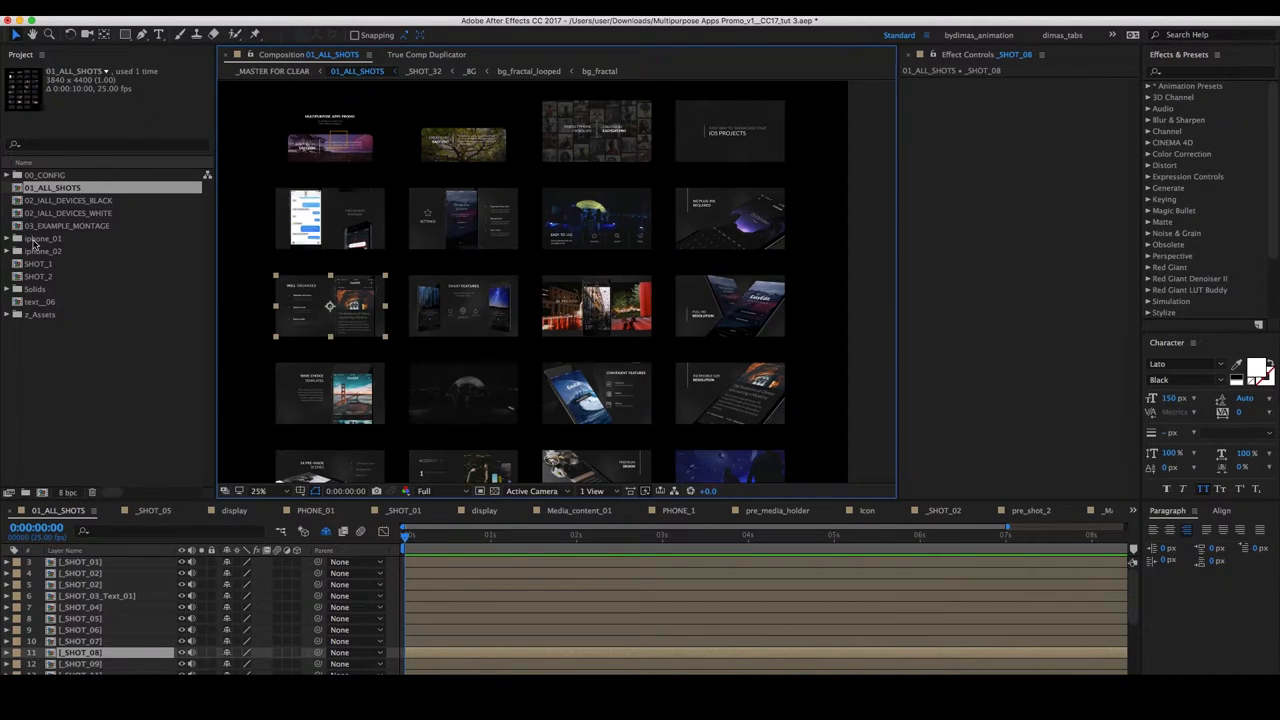
left_click(38, 264)
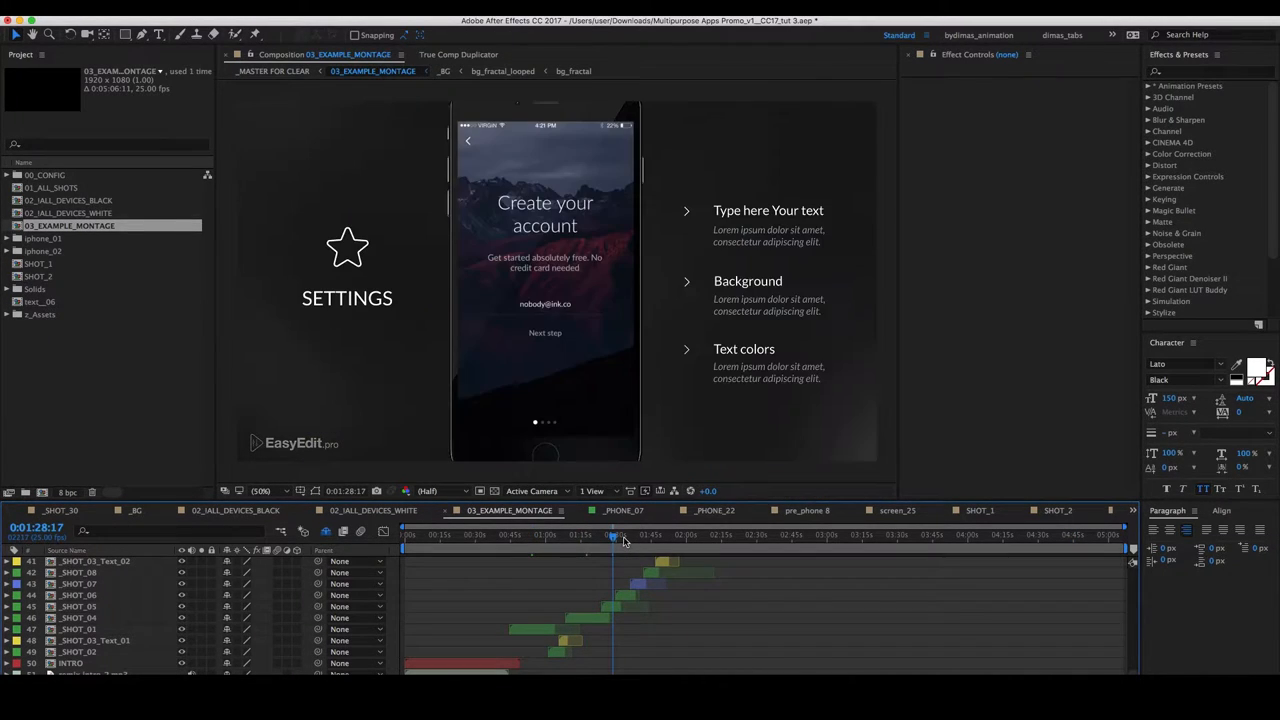
left_click_drag(613, 537, 640, 537)
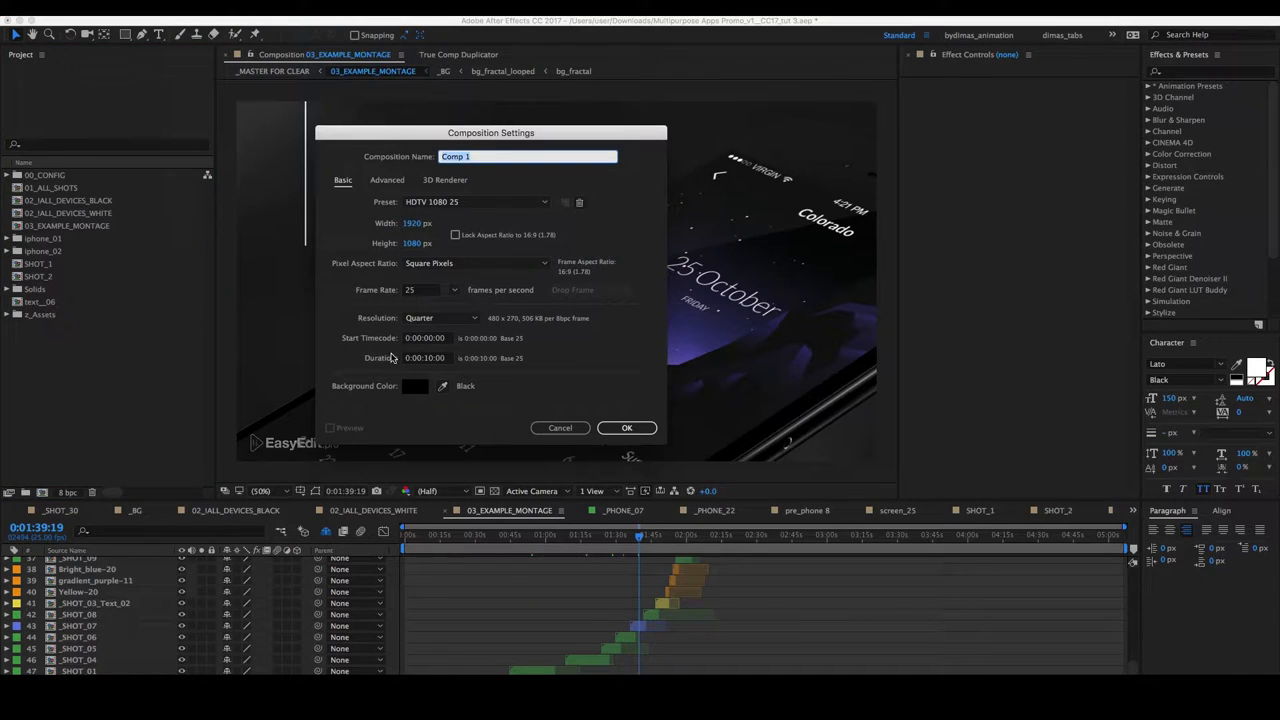
Set the Comp 1 duration to 0:01:00:00 and confirm the settings
left_click(425, 358)
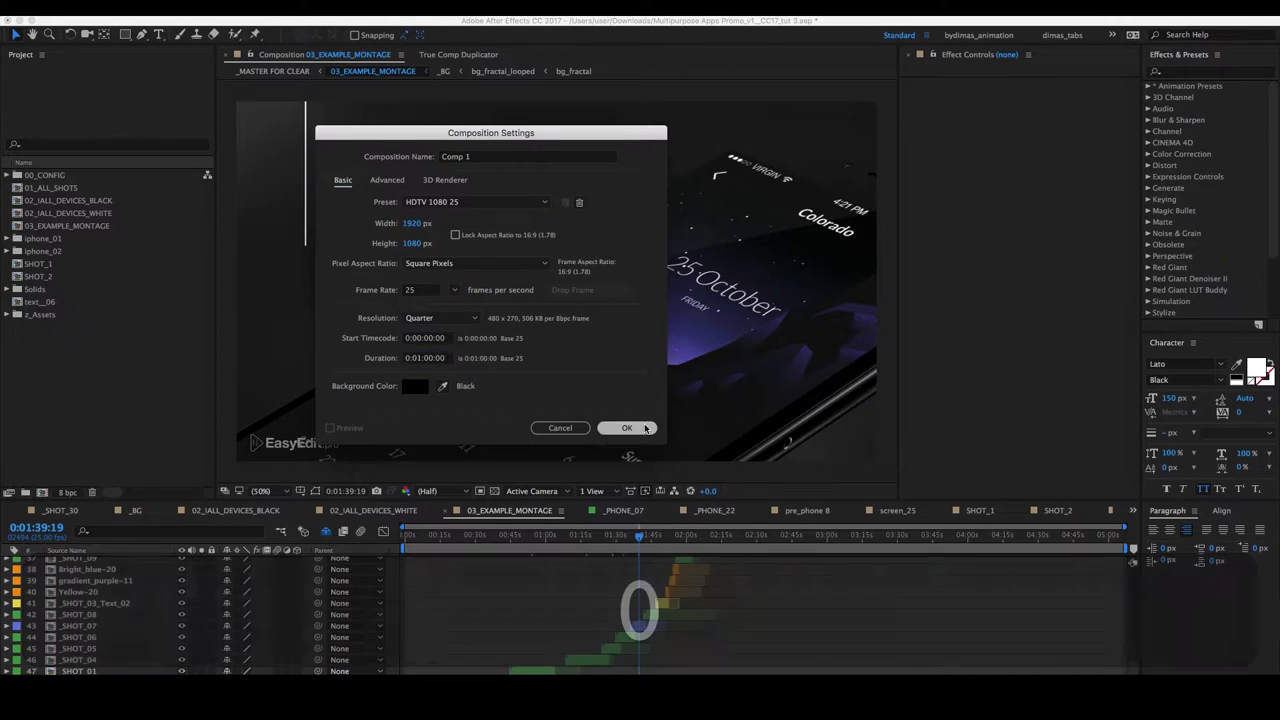
left_click(627, 428)
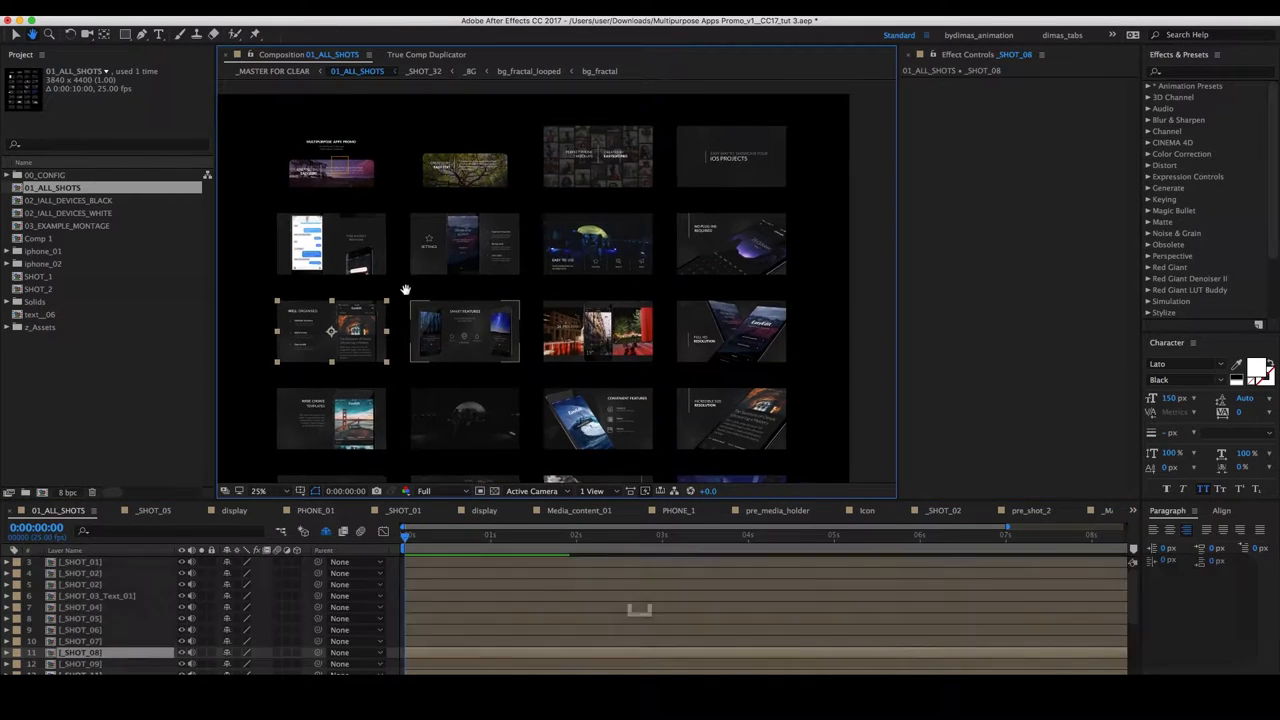
Open Comp 1 and place _BG, _SHOT_01 and a later-starting _SHOT_13
scroll("down", 3)
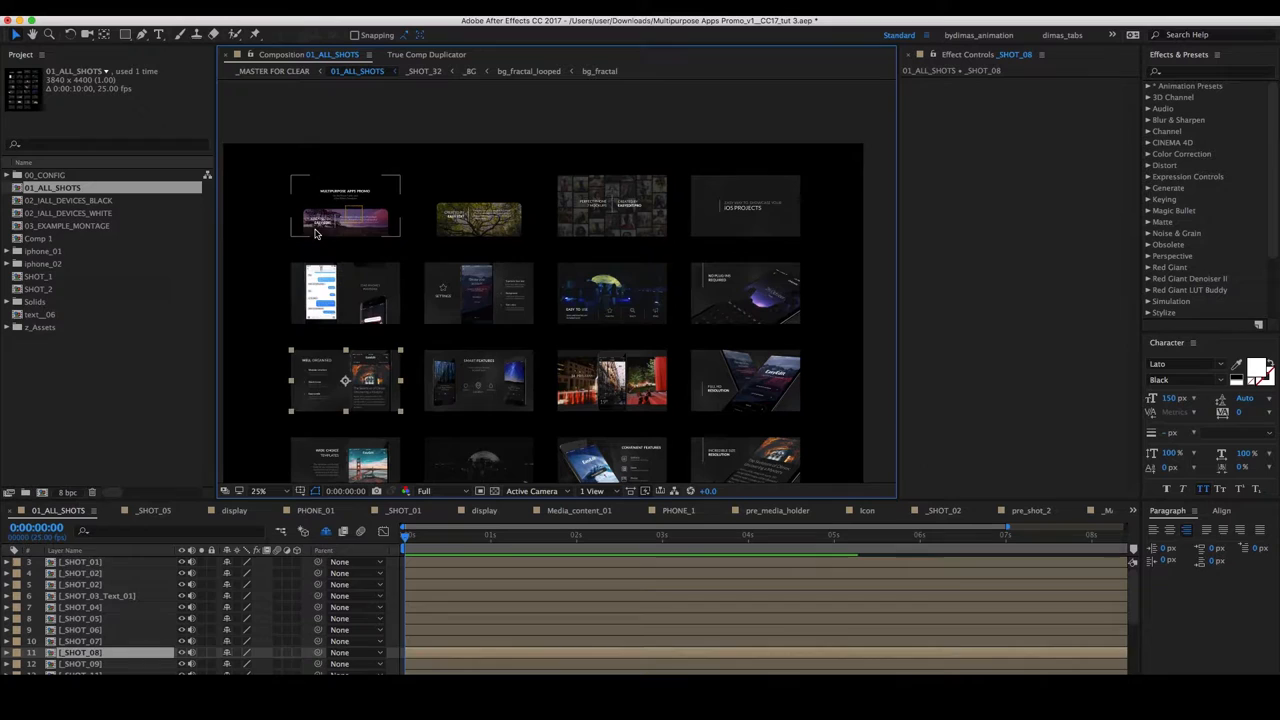
right_click(345, 205)
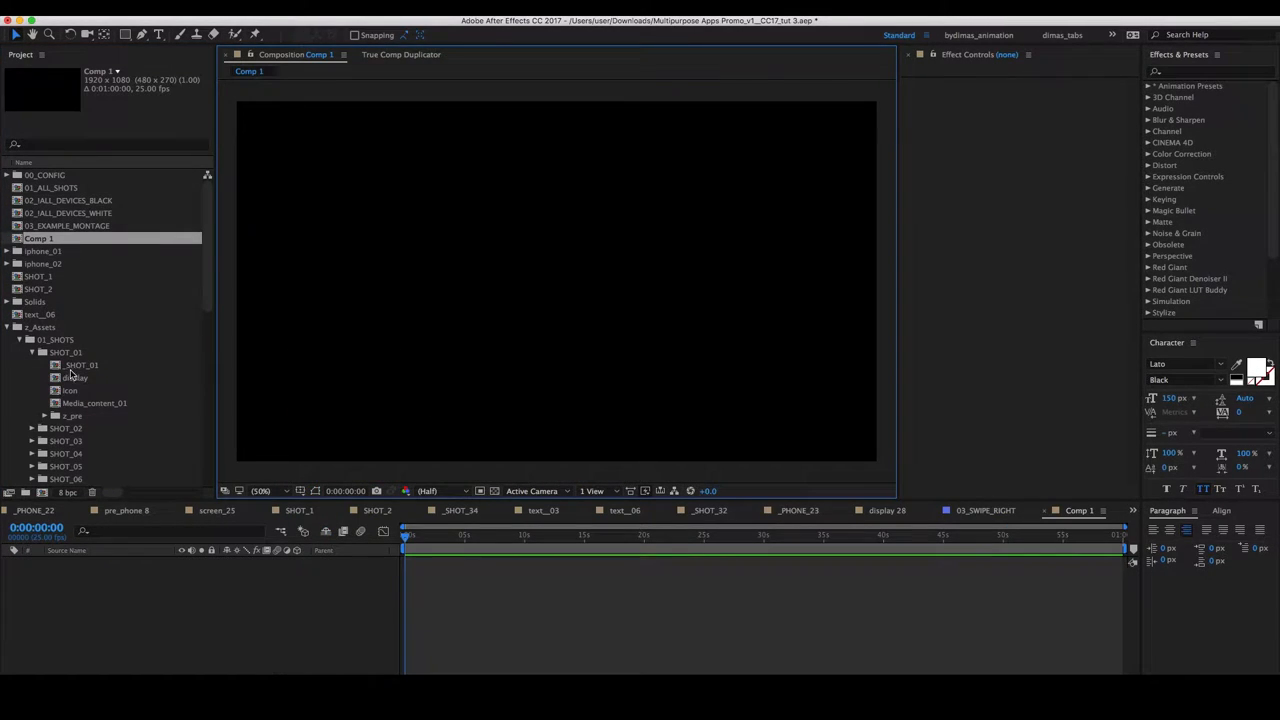
double_click(82, 364)
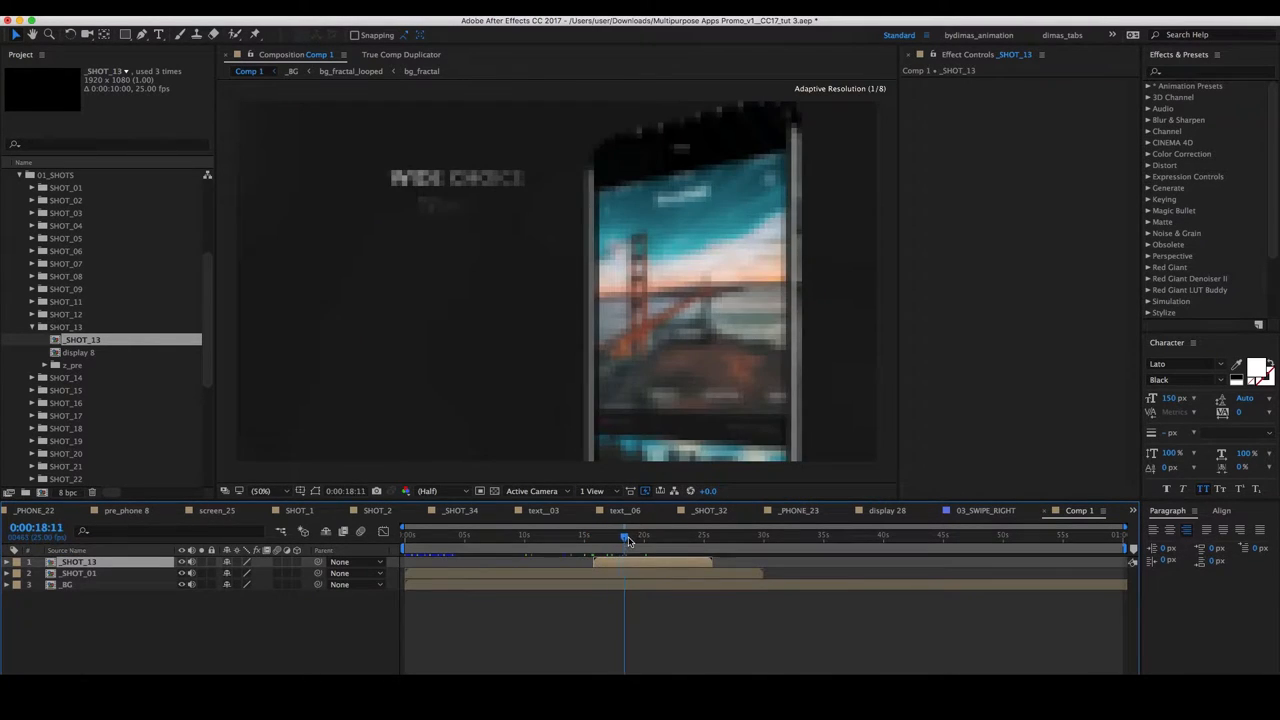
Reveal the Well Organised shot's source and place _SHOT_08 after _SHOT_13
left_click_drag(625, 537, 658, 537)
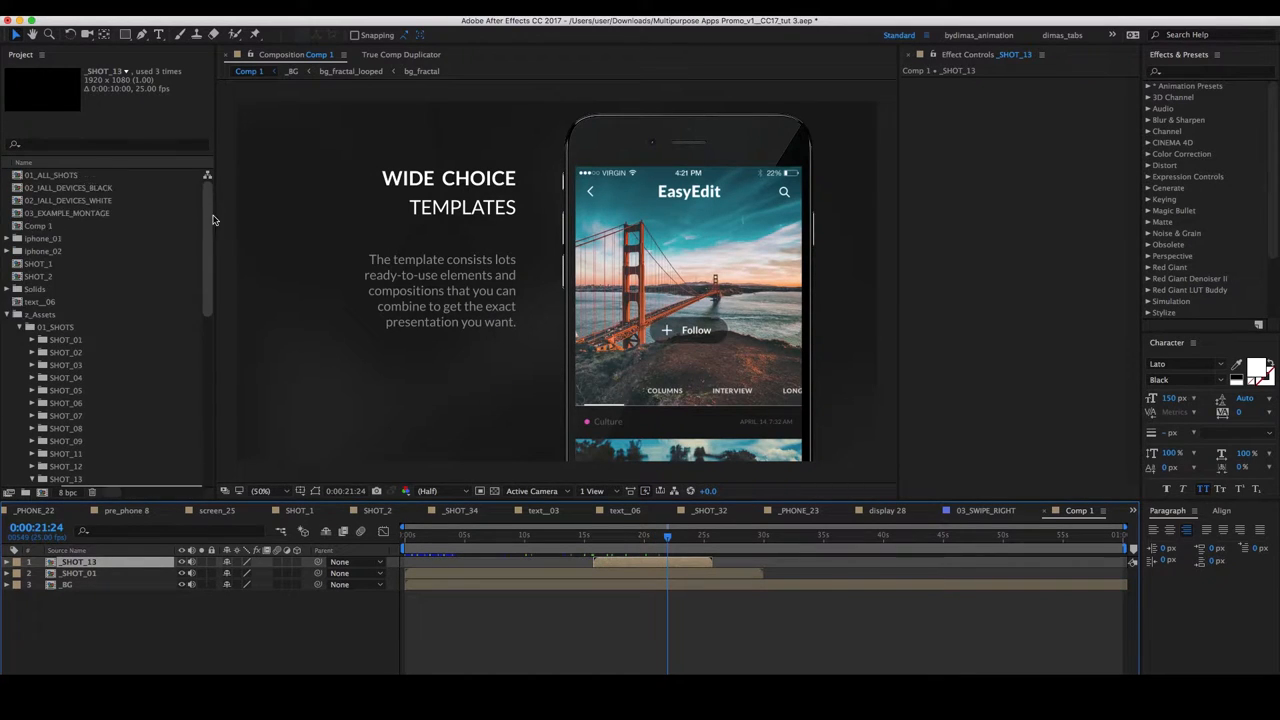
left_click(52, 188)
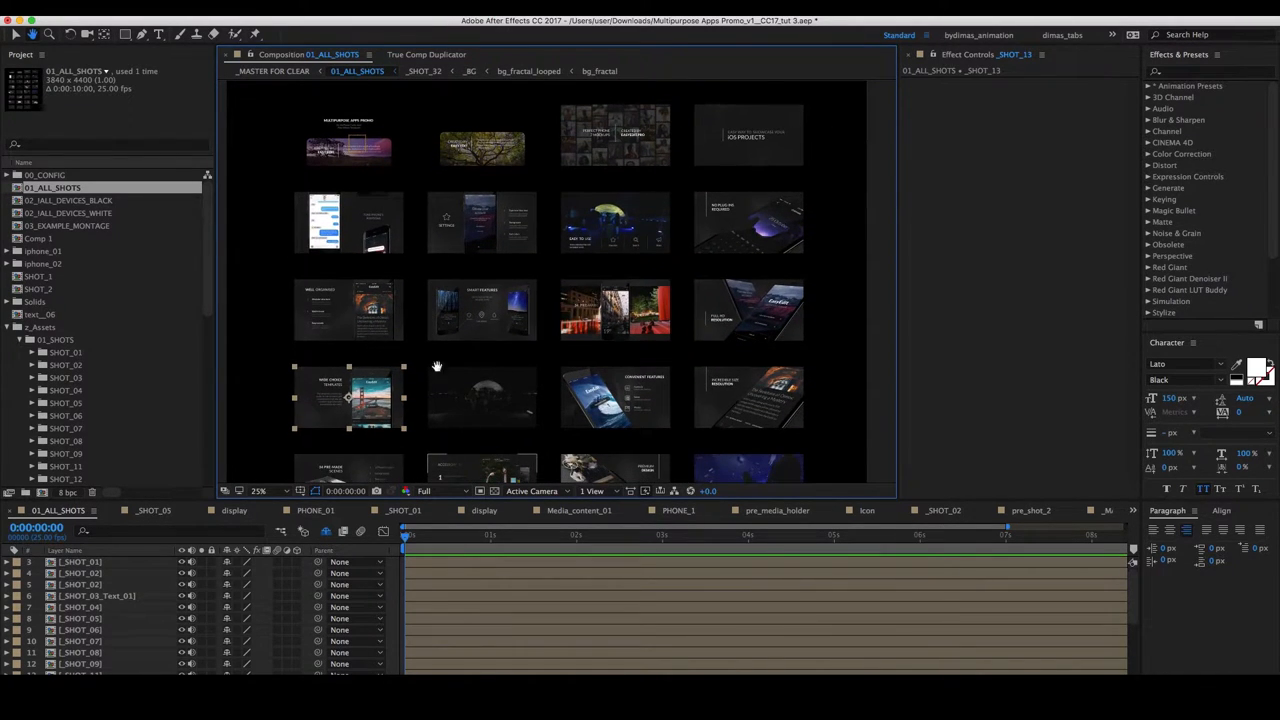
right_click(348, 398)
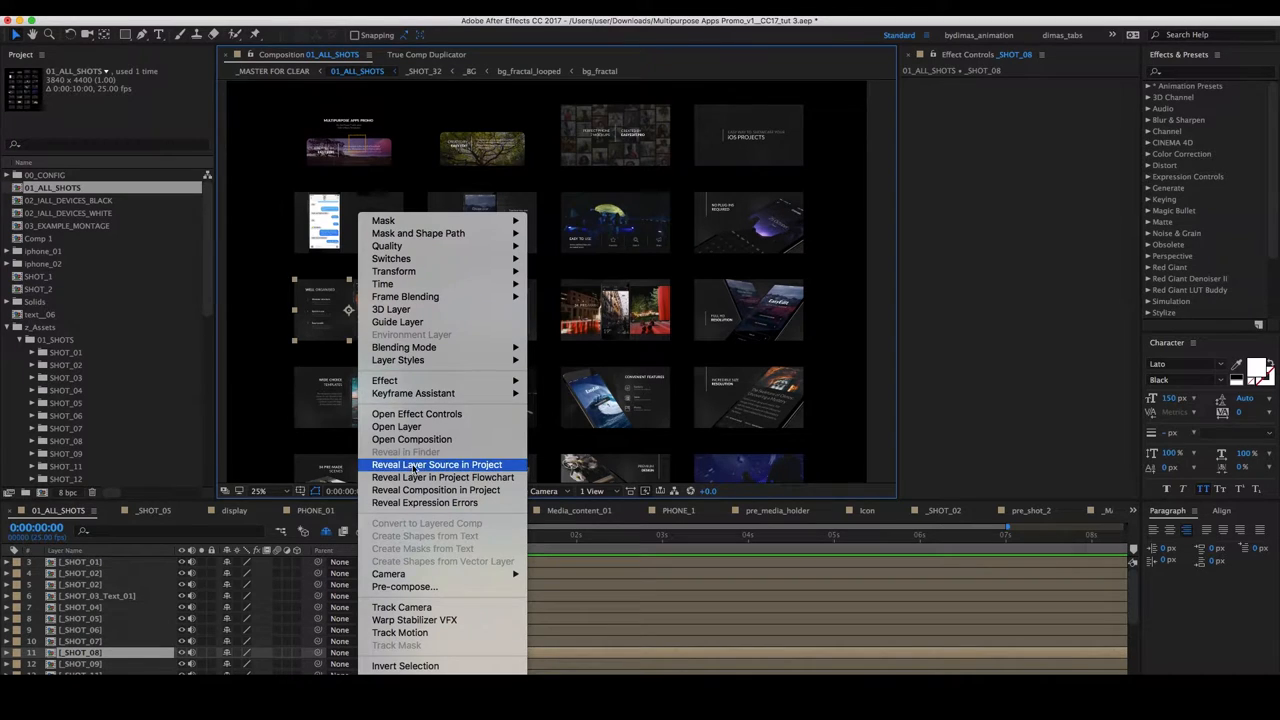
left_click(436, 464)
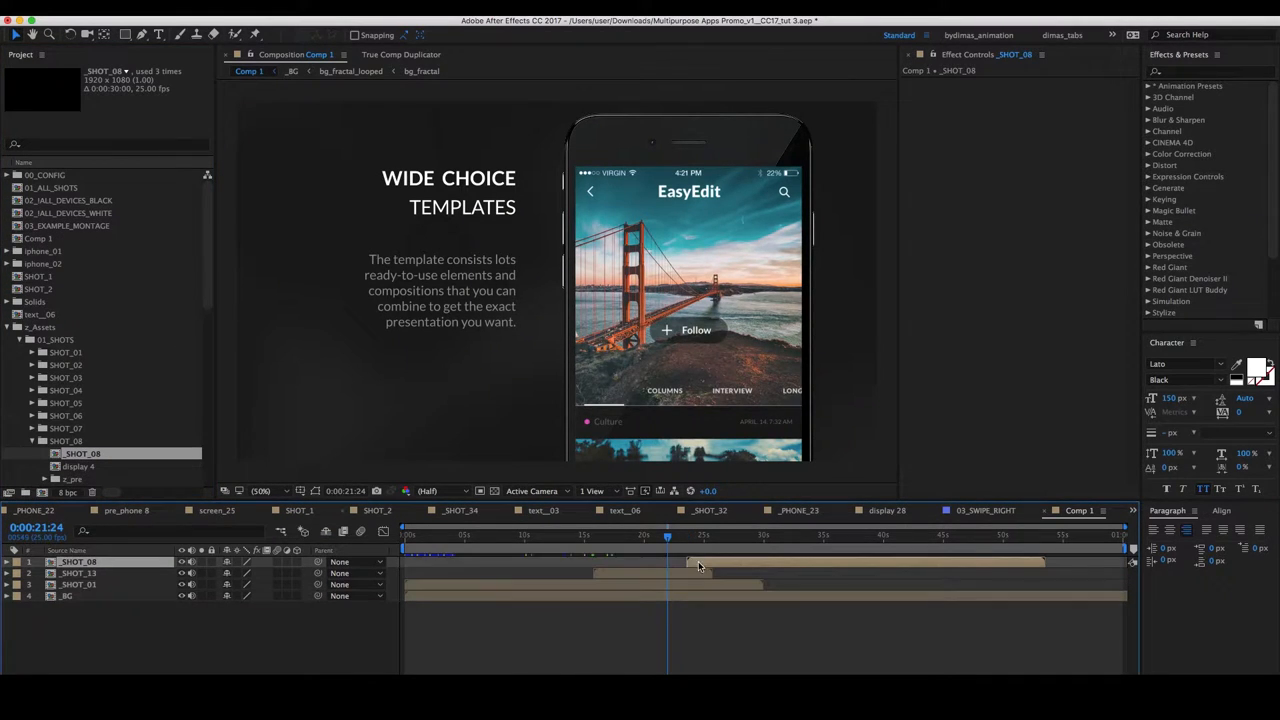
left_click(740, 537)
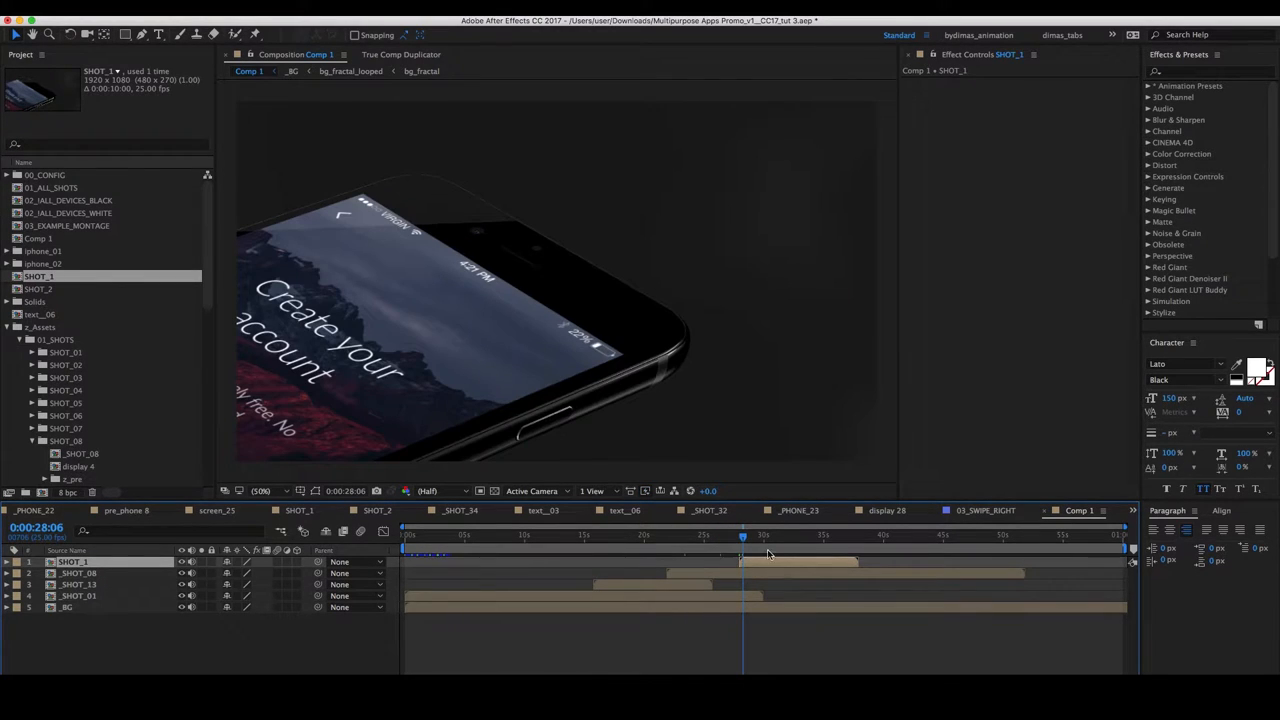
mouse_move(743, 537)
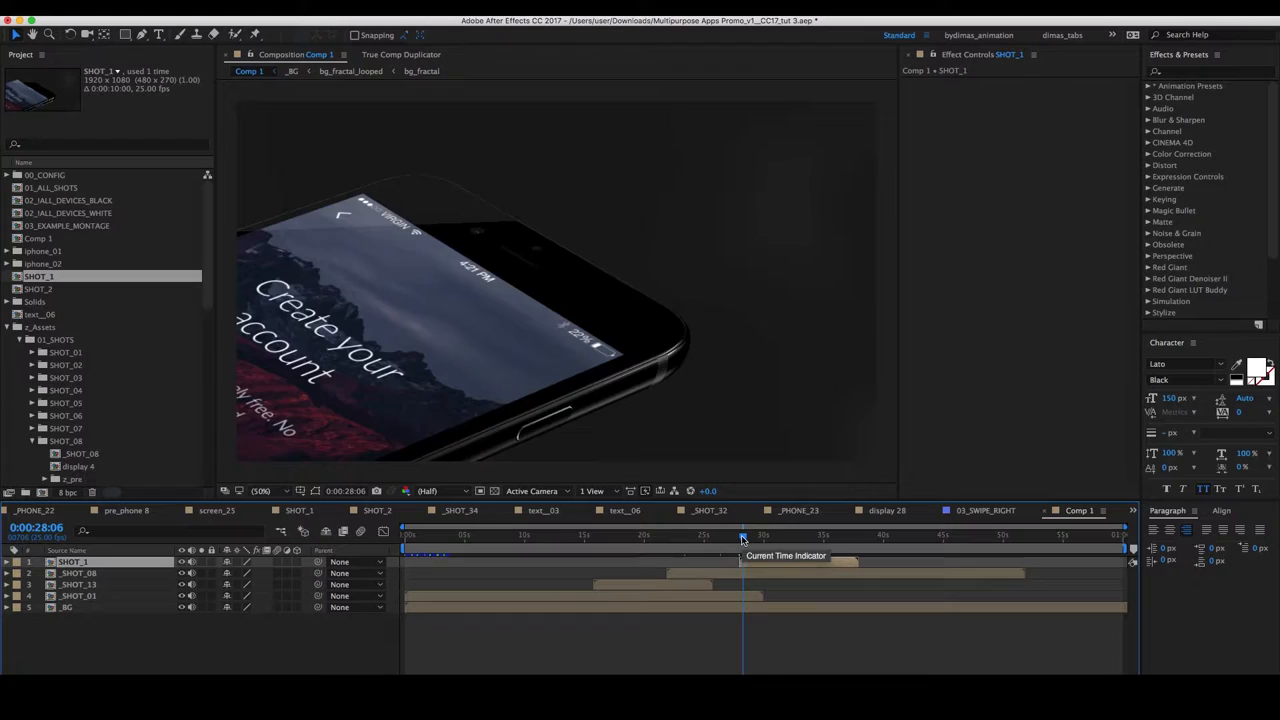
Move the time indicator to SHOT_1's start near 28 seconds
left_click_drag(744, 536, 738, 536)
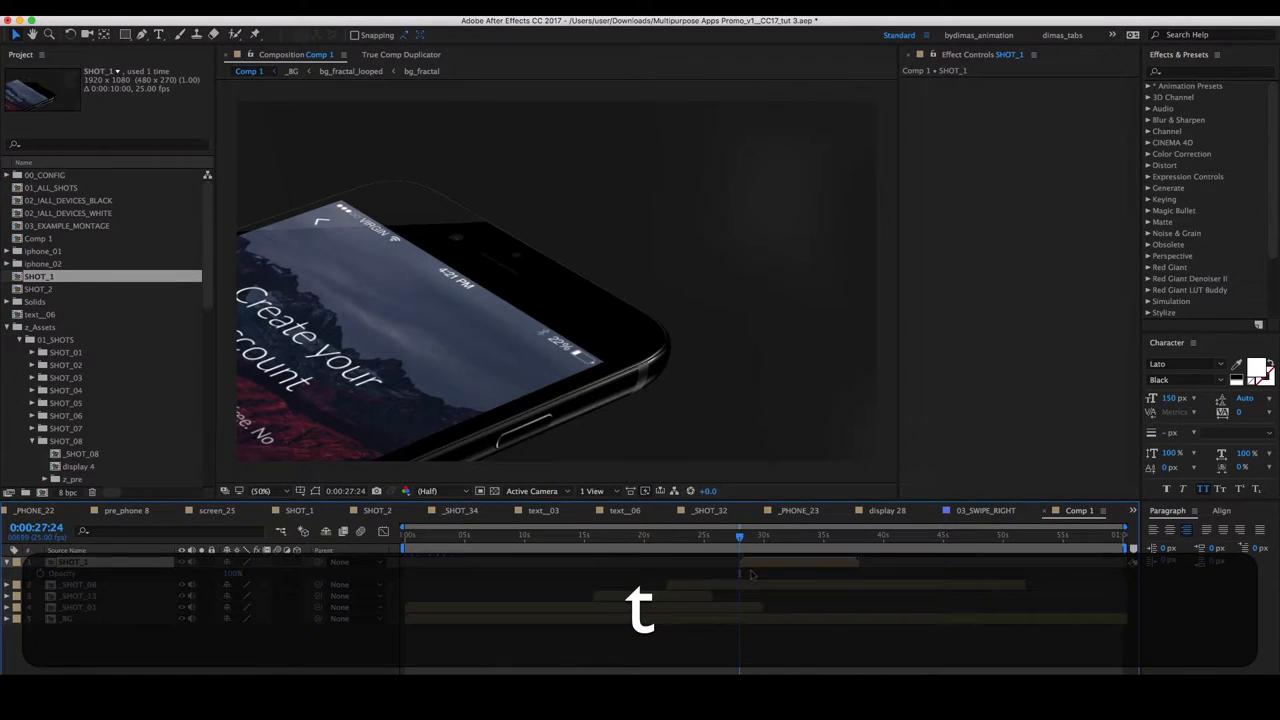
Keyframe SHOT_1's opacity from 0% to 100% at the fade's end
left_click(8, 561)
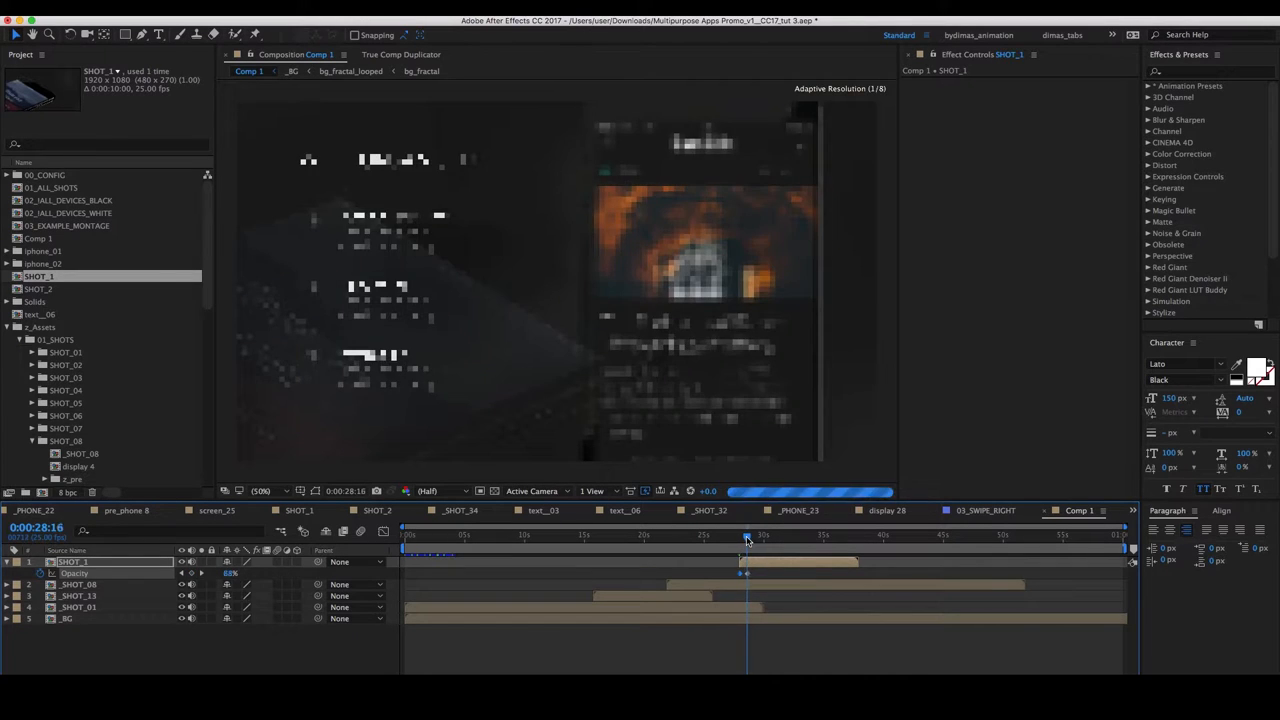
left_click(753, 535)
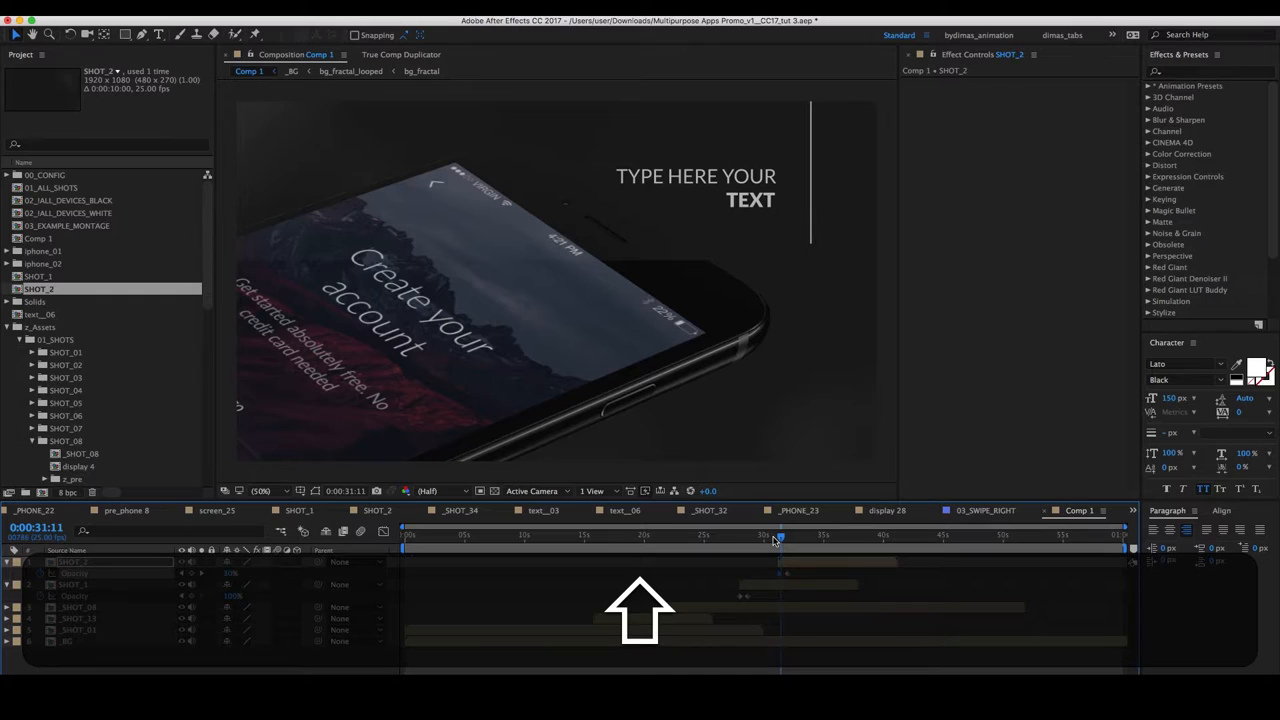
Preview past SHOT_2's 0%-to-100% fade and open 02_IALL_DEVICES_BLACK
left_click_drag(778, 537, 780, 537)
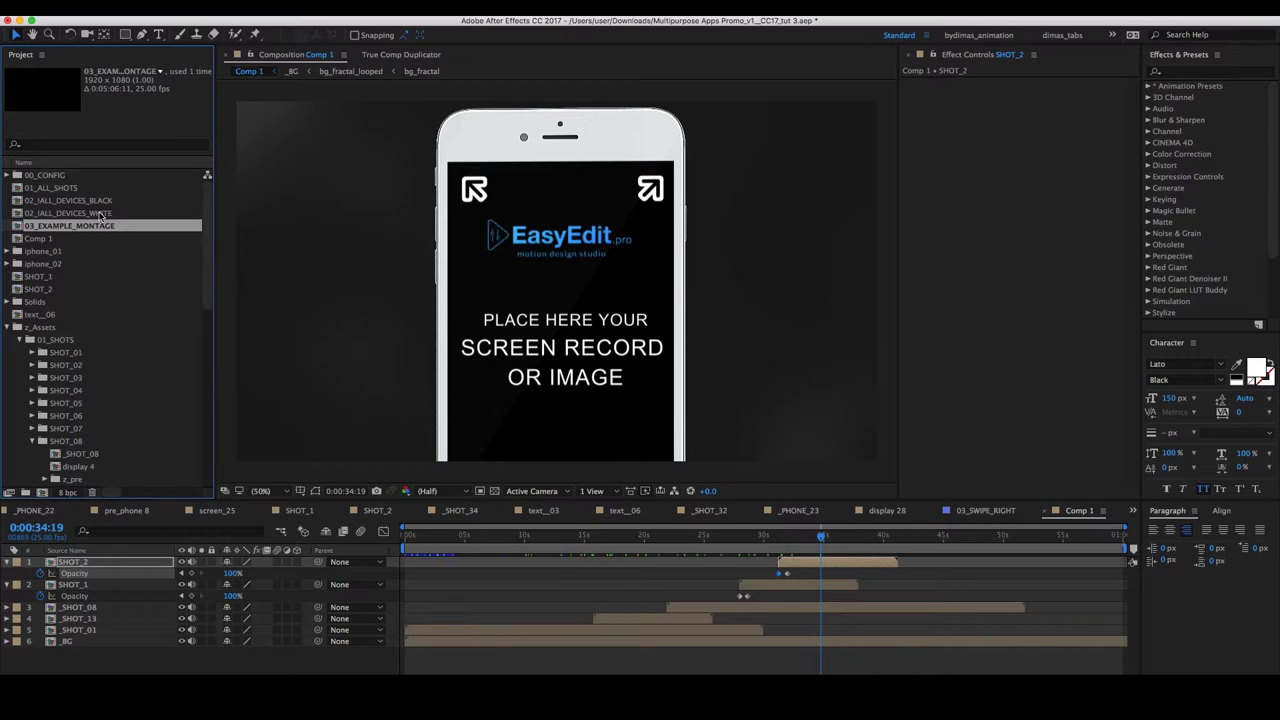
left_click(52, 187)
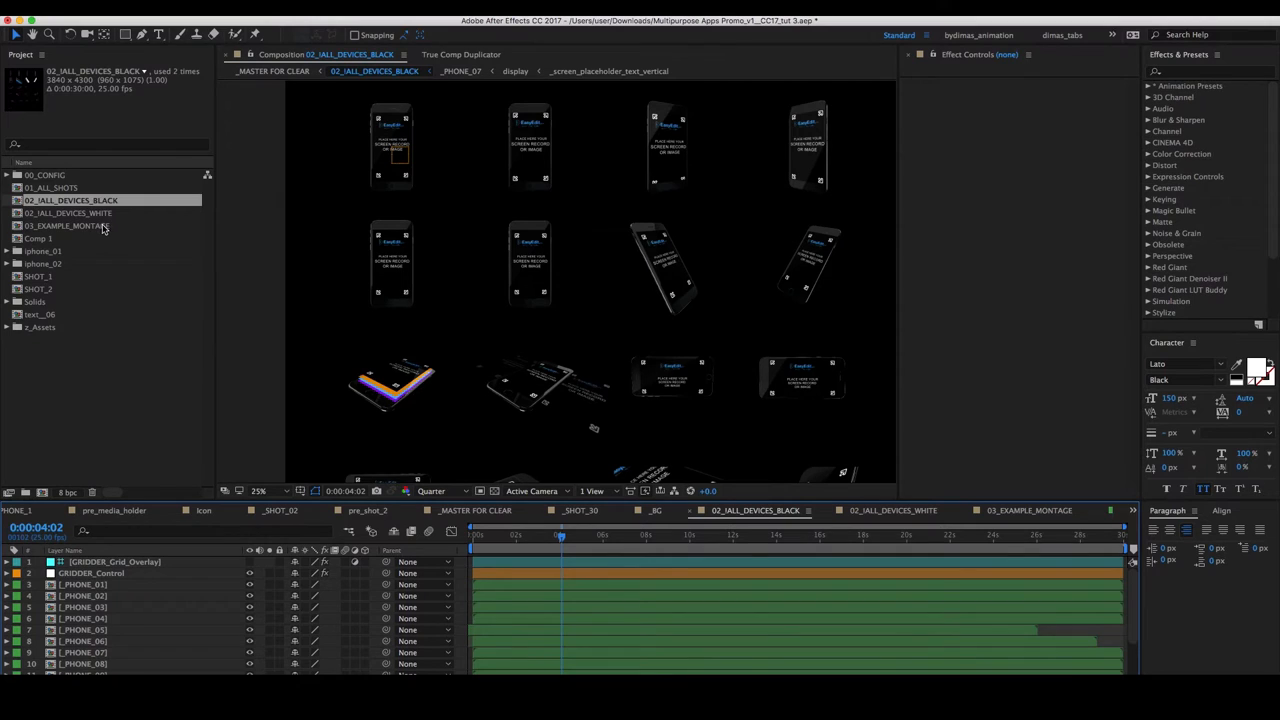
Reopen 03_EXAMPLE_MONTAGE and scroll through its timeline layers
double_click(68, 225)
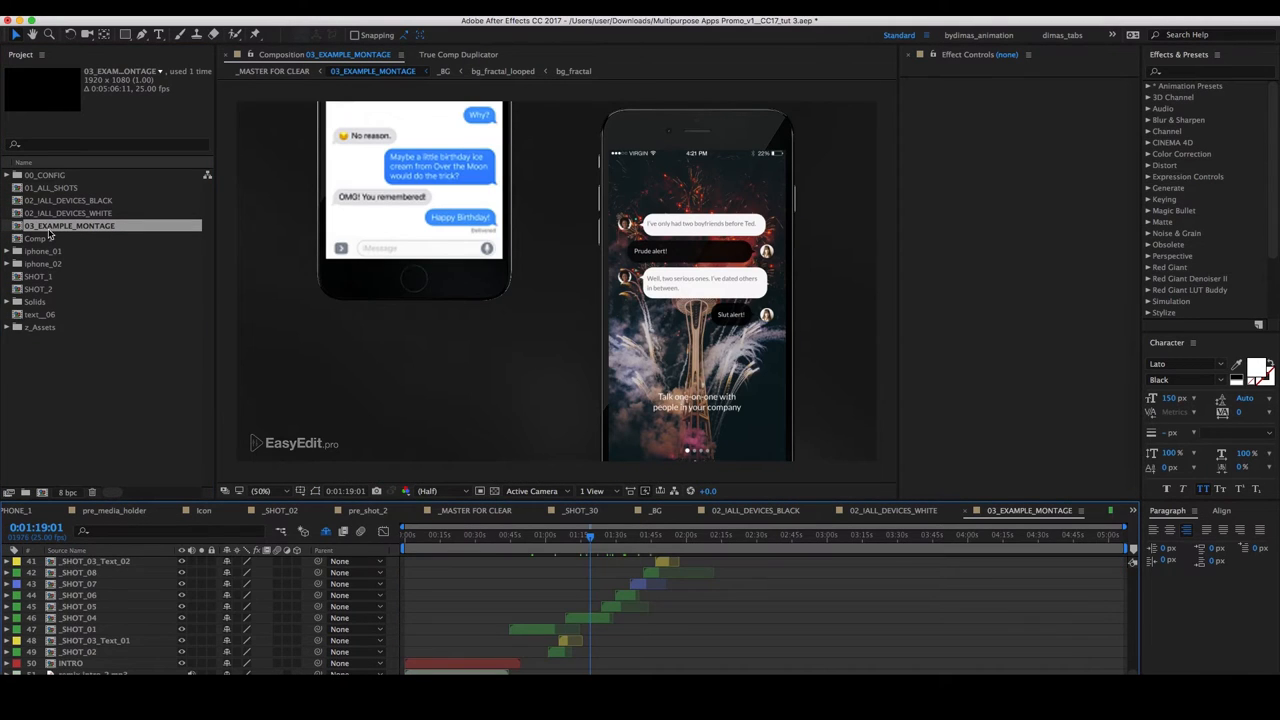
scroll("down", 3)
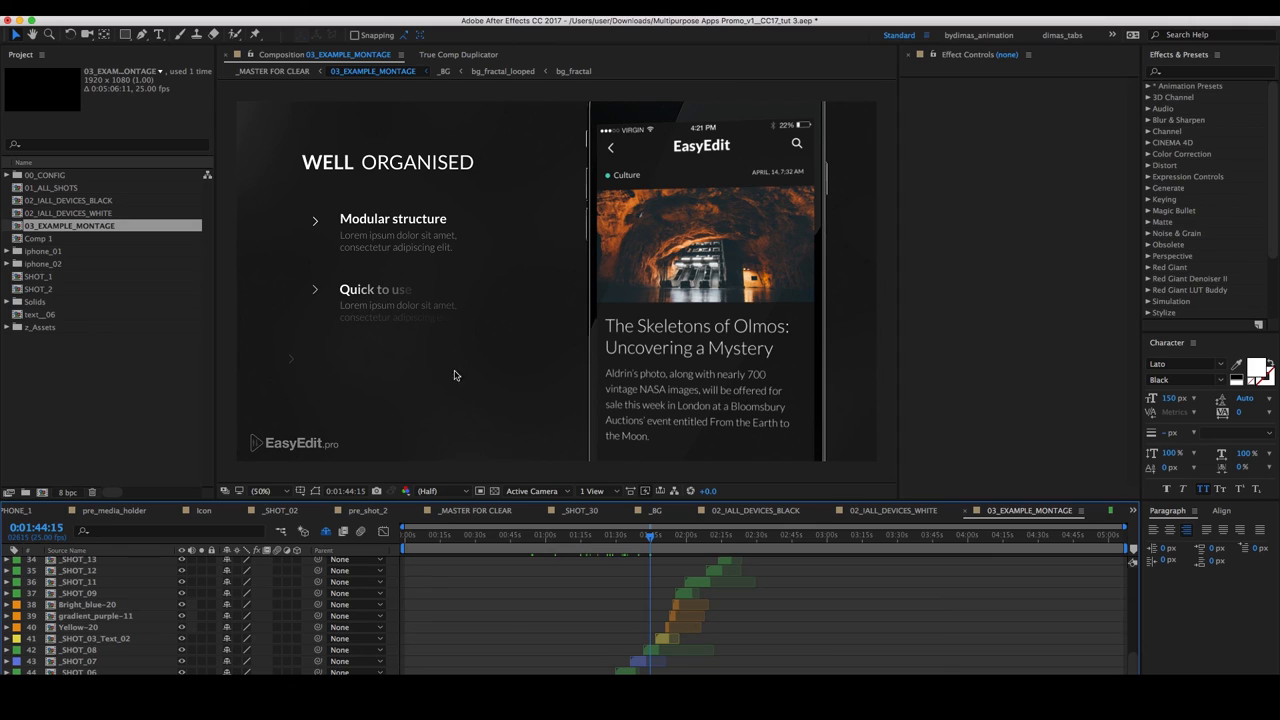
mouse_move(617, 586)
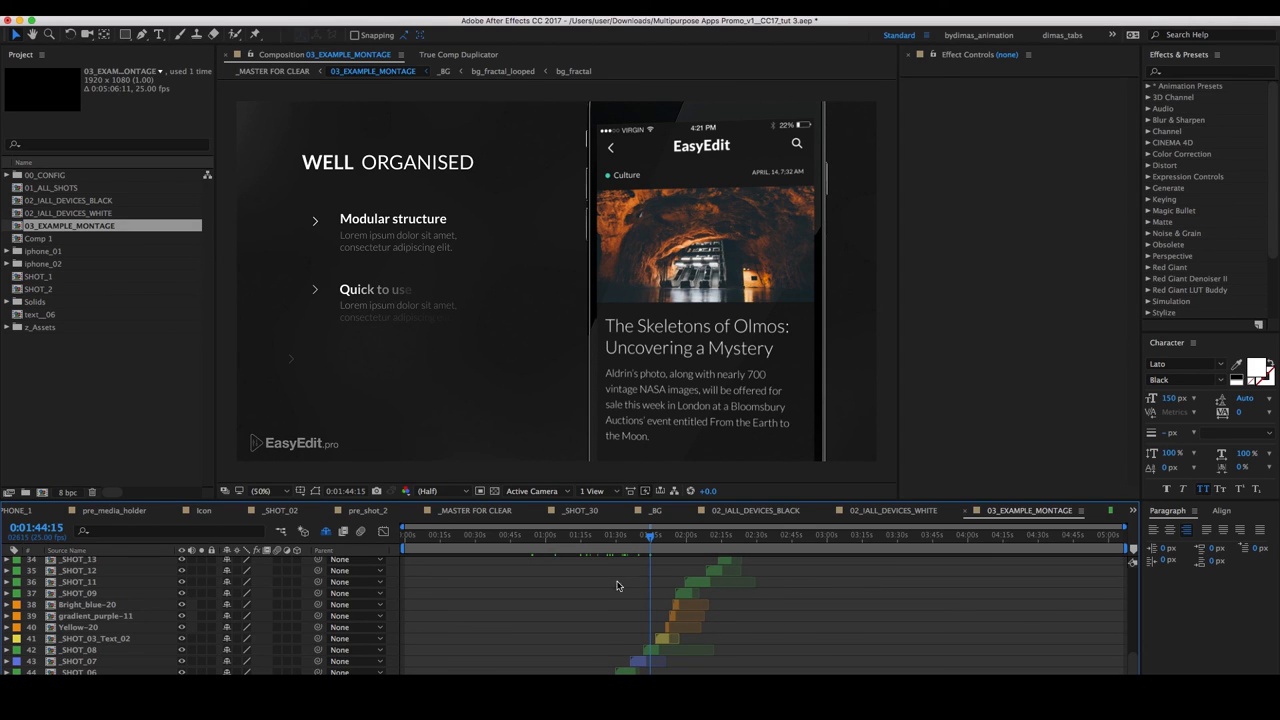